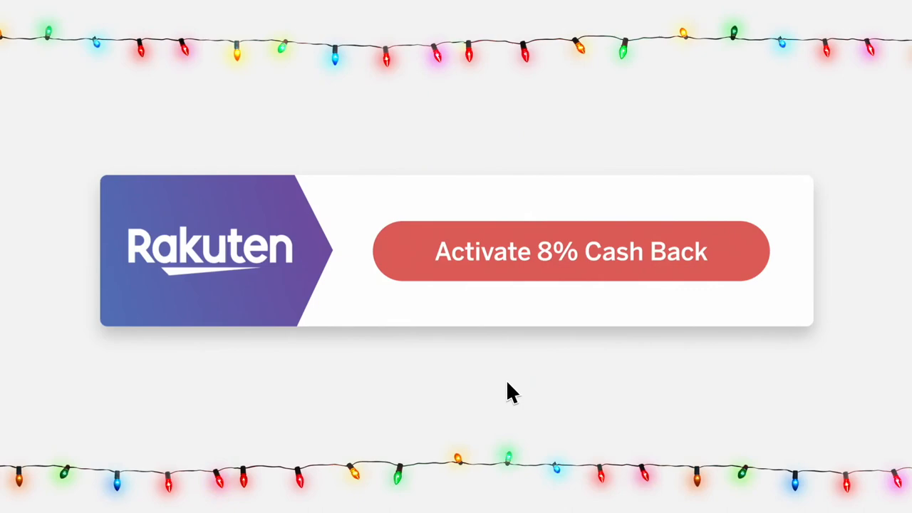
Activate the 8% Cash Back offer, leading to the $25-per-referral page with a share link
left_click(570, 251)
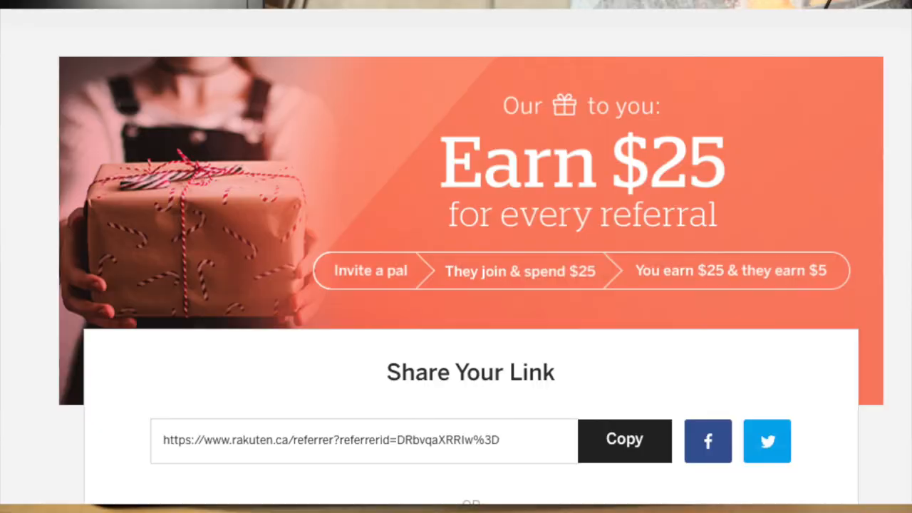